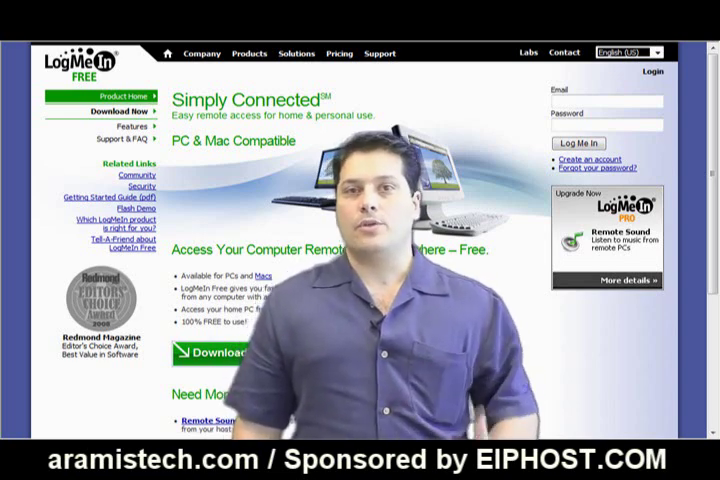
Go to account creation and choose Sign Up for LogMeIn Free
{"action": "scroll", "scroll_direction": "down", "scroll_amount": 3}
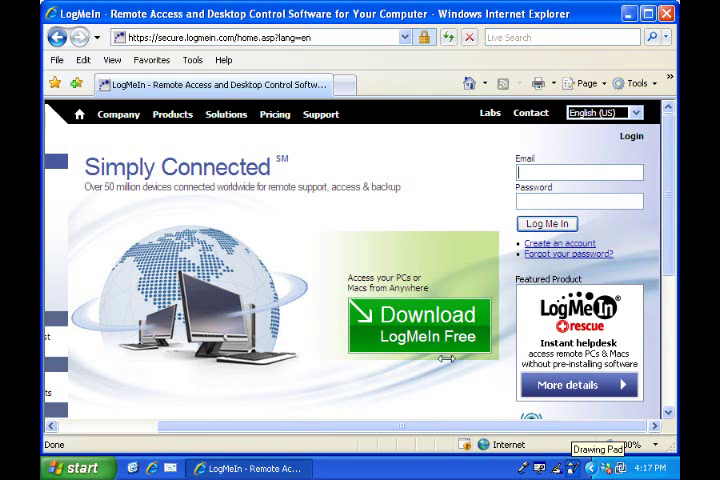
{"action": "mouse_move", "coordinate": [432, 362]}
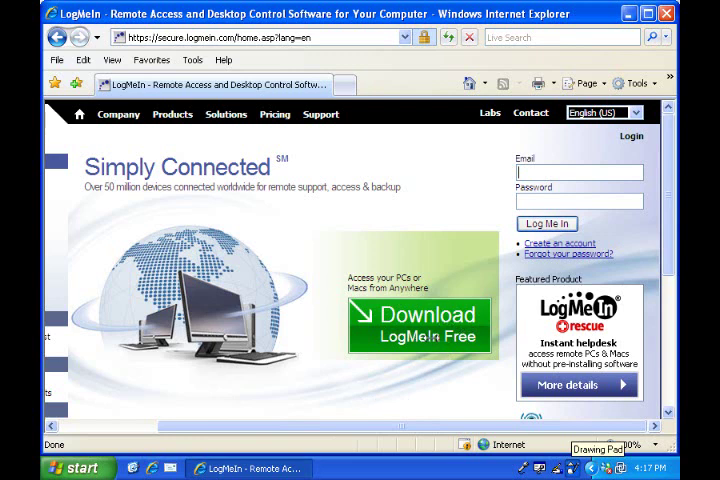
{"action": "mouse_move", "coordinate": [434, 336]}
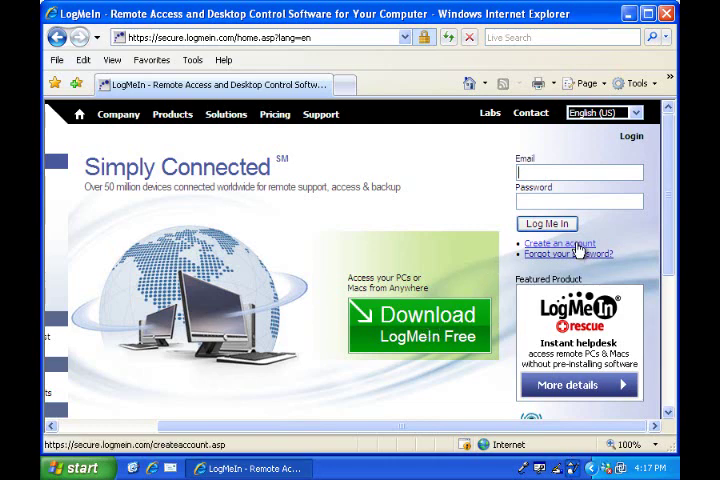
{"action": "left_click", "coordinate": [560, 242]}
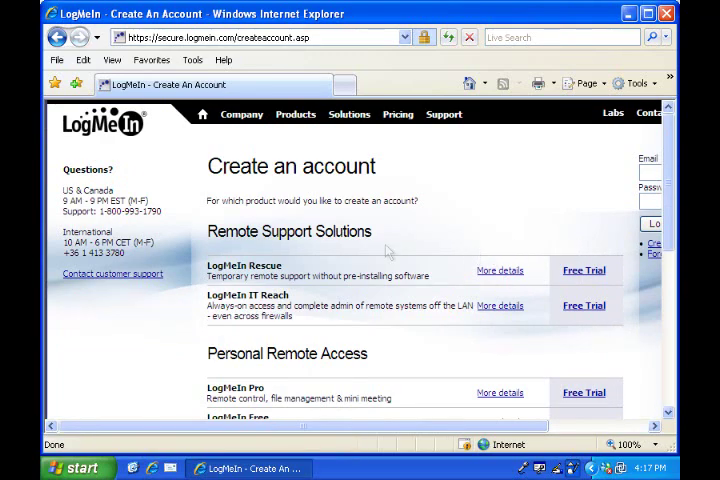
{"action": "scroll", "scroll_direction": "down", "scroll_amount": 3}
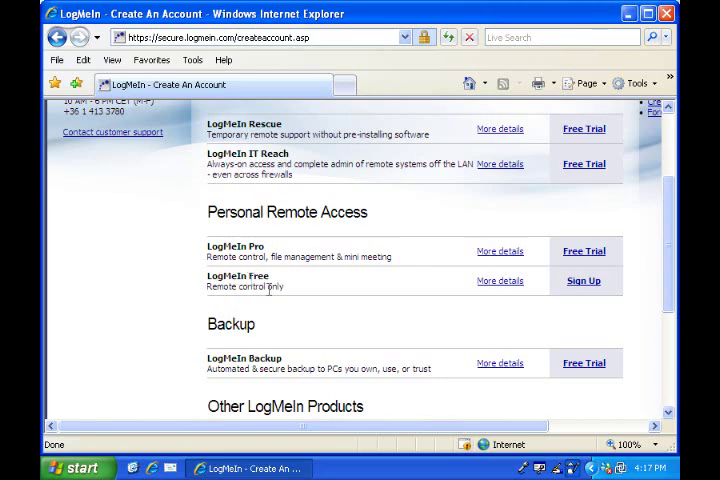
{"action": "mouse_move", "coordinate": [583, 281]}
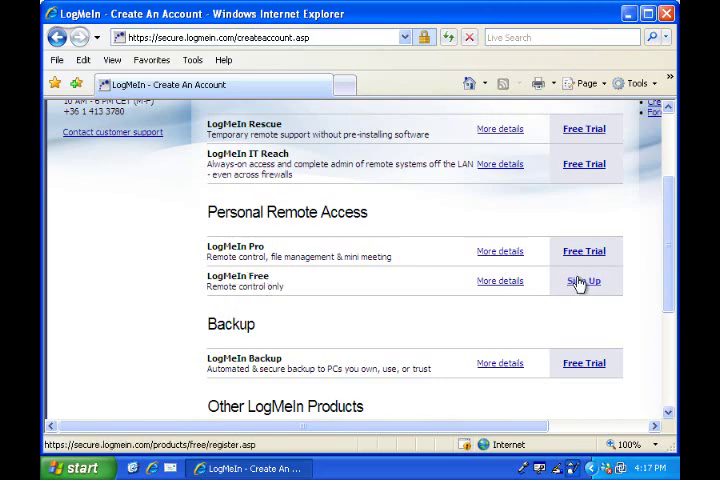
{"action": "left_click", "coordinate": [583, 281]}
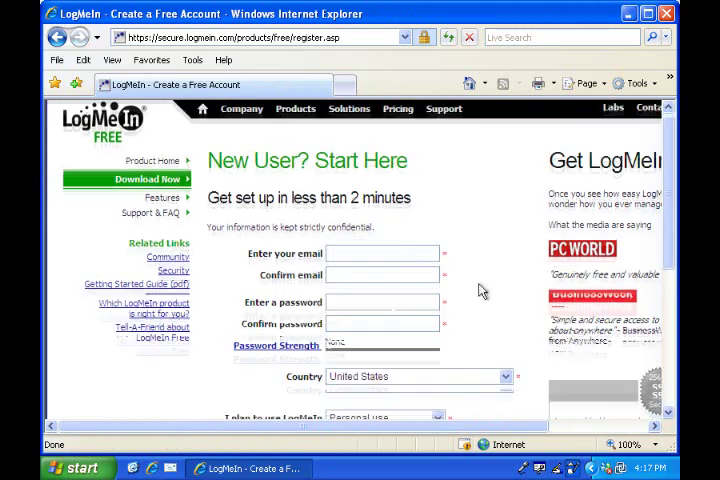
Review the Create a Free Account form, then close the browser to show the desktop
{"action": "scroll", "scroll_direction": "down", "scroll_amount": 3}
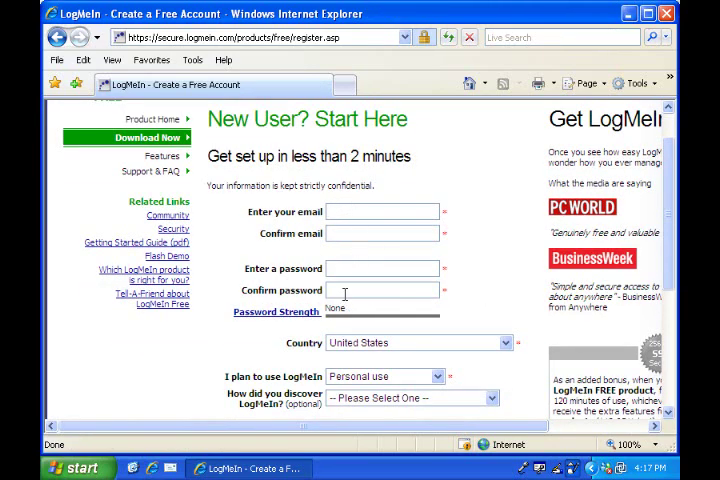
{"action": "scroll", "scroll_direction": "down", "scroll_amount": 3}
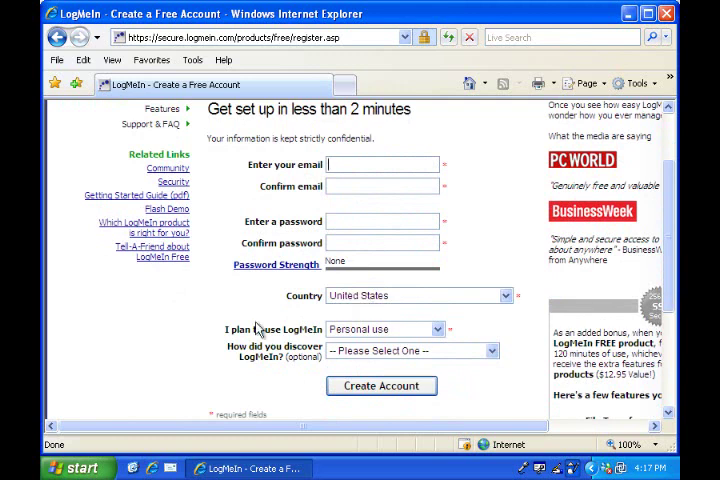
{"action": "mouse_move", "coordinate": [330, 352]}
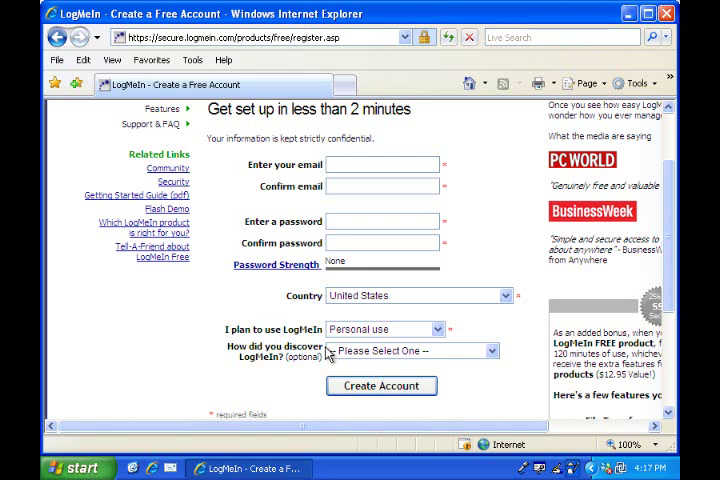
{"action": "mouse_move", "coordinate": [487, 174]}
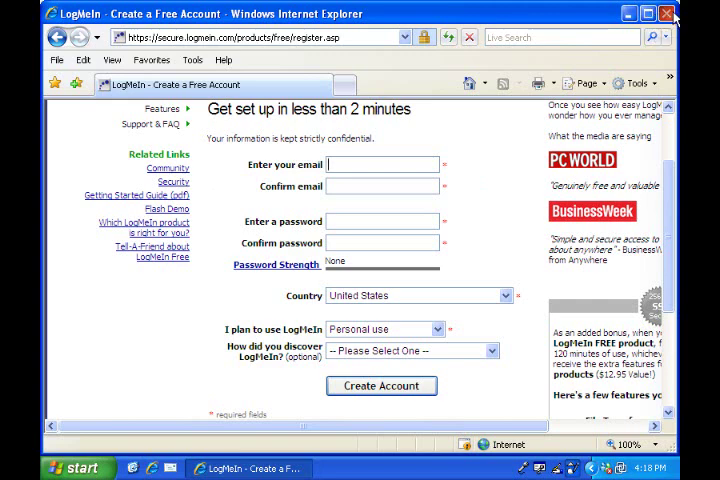
{"action": "left_click", "coordinate": [666, 17]}
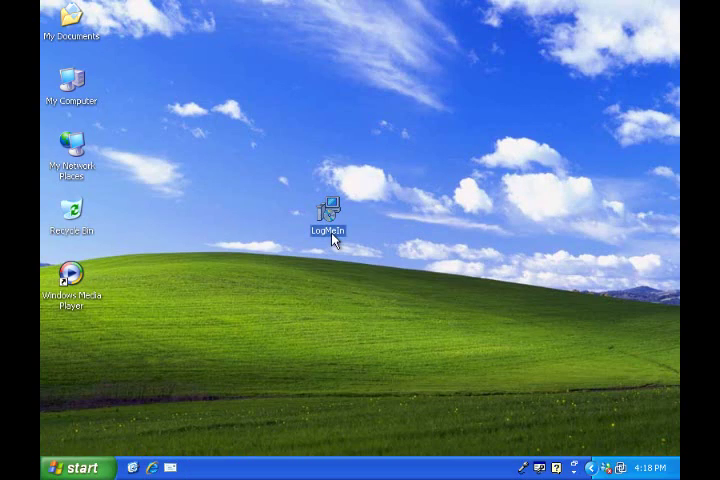
{"action": "mouse_move", "coordinate": [348, 303]}
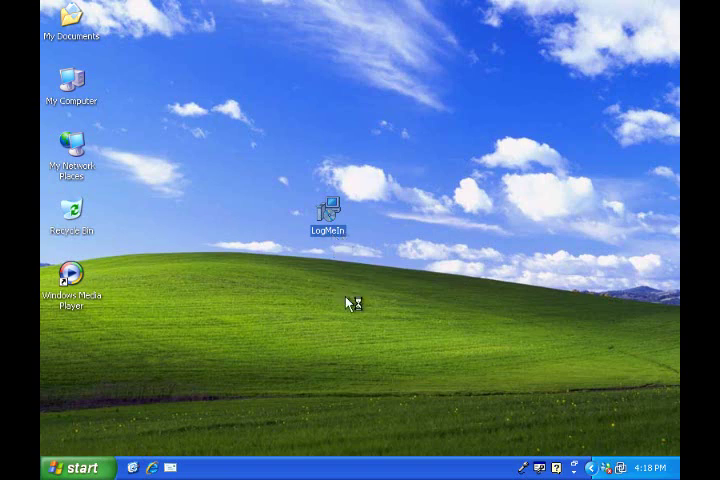
Launch the LogMeIn setup from its desktop icon, reaching the 4.0.784 welcome screen
{"action": "double_click", "coordinate": [328, 207]}
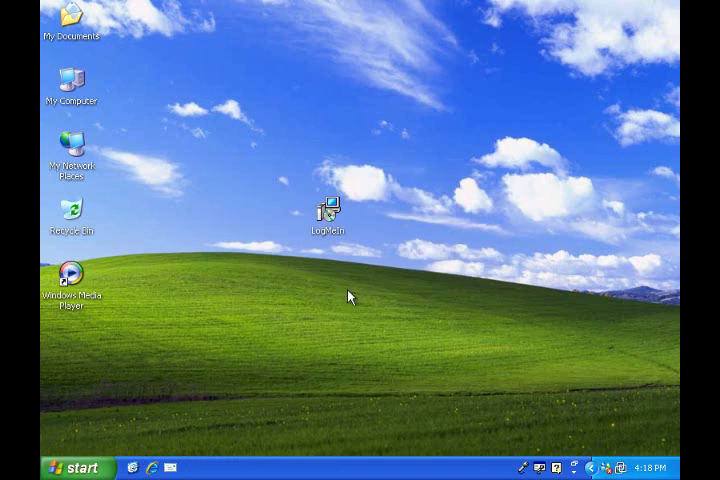
{"action": "double_click", "coordinate": [327, 207]}
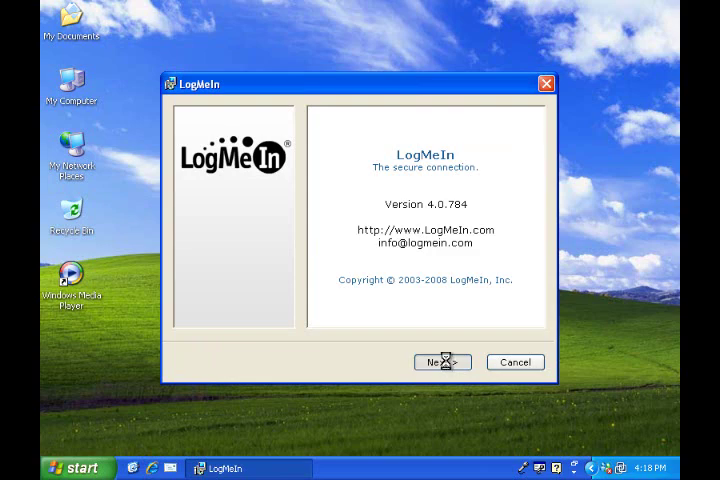
Agree to the license and continue with the Custom setup type
{"action": "left_click", "coordinate": [442, 362]}
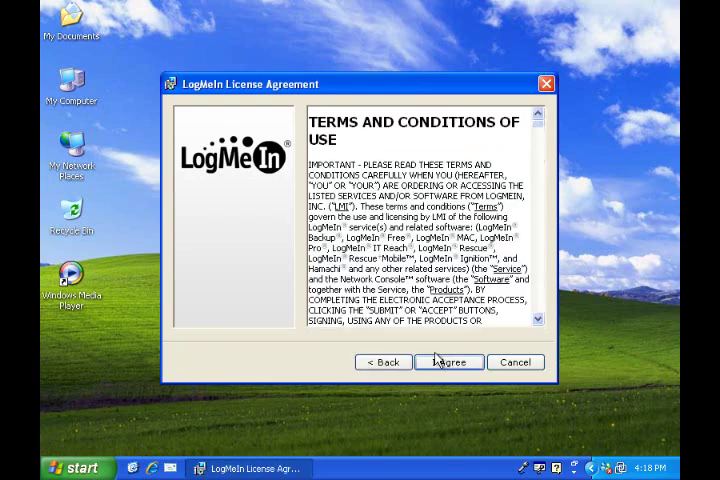
{"action": "mouse_move", "coordinate": [436, 357]}
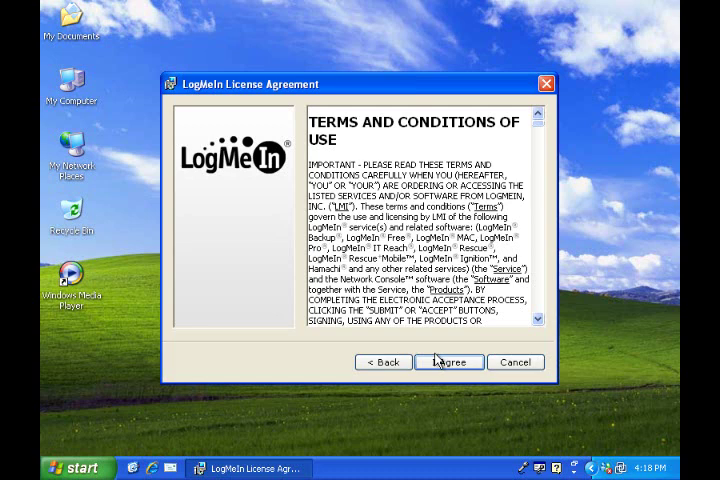
{"action": "mouse_move", "coordinate": [439, 357]}
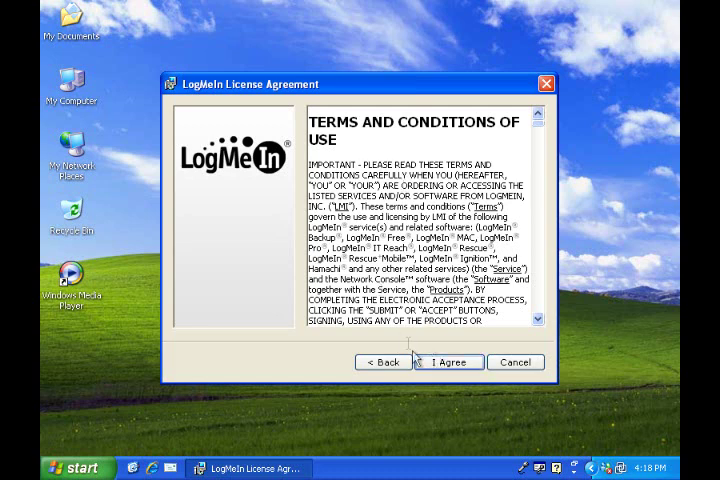
{"action": "left_click", "coordinate": [448, 362]}
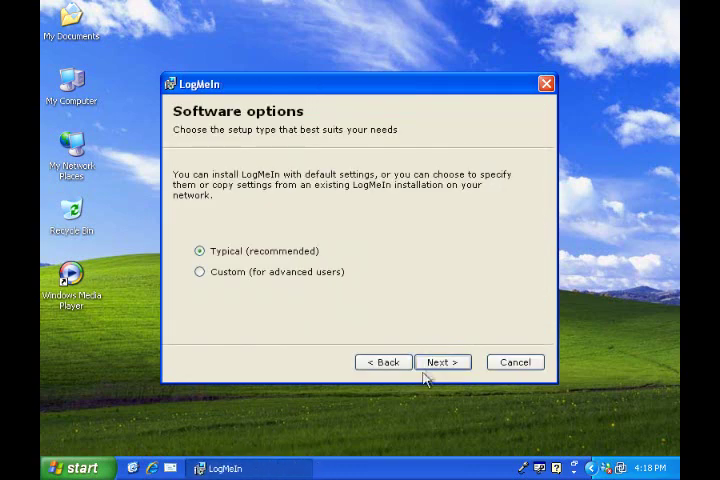
{"action": "left_click", "coordinate": [200, 272]}
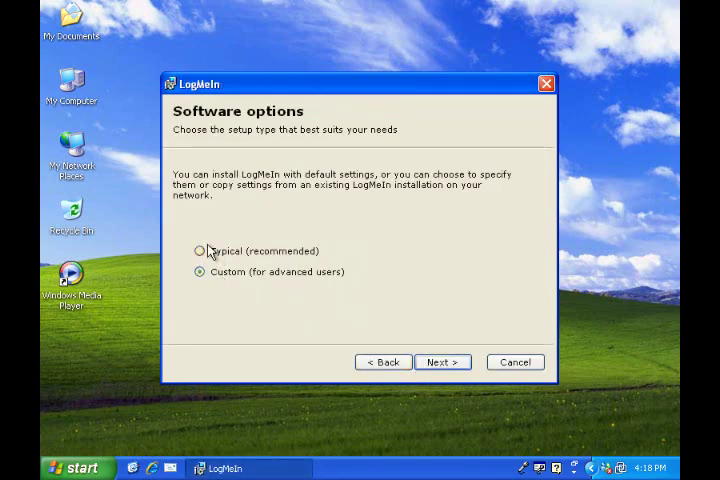
{"action": "left_click", "coordinate": [442, 361]}
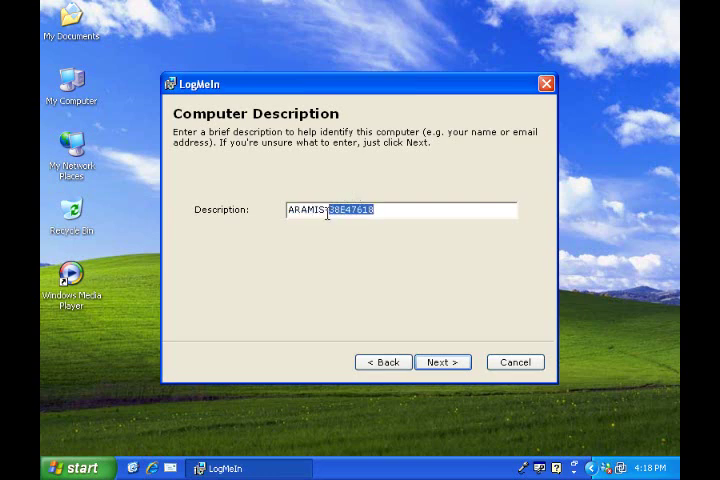
Describe the computer as ARAMIS-PC and continue past proxy settings unchanged
{"action": "type", "text": "-PC"}
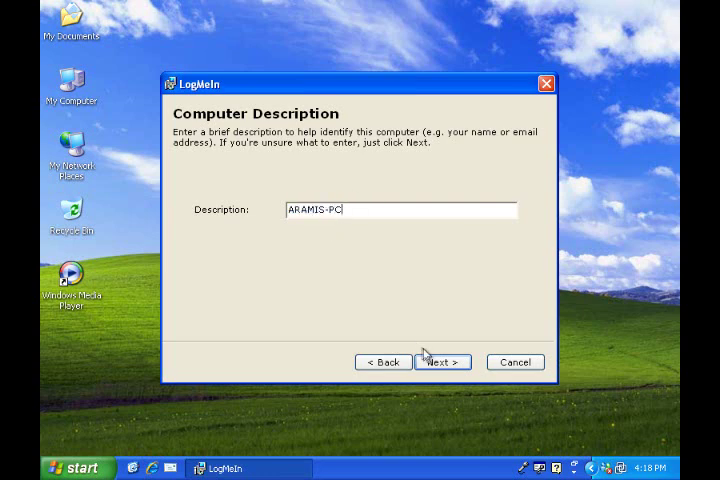
{"action": "left_click", "coordinate": [442, 362]}
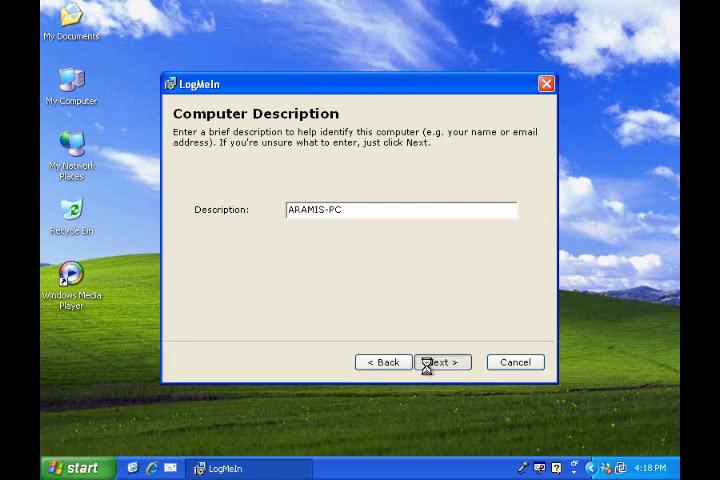
{"action": "left_click", "coordinate": [443, 362]}
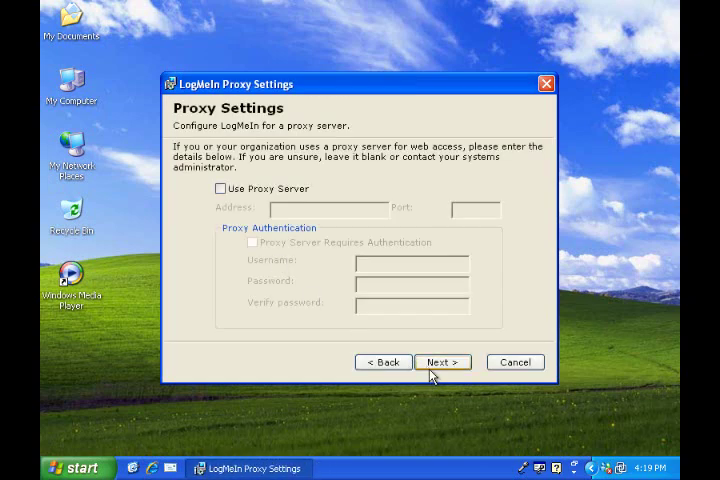
{"action": "left_click", "coordinate": [443, 362]}
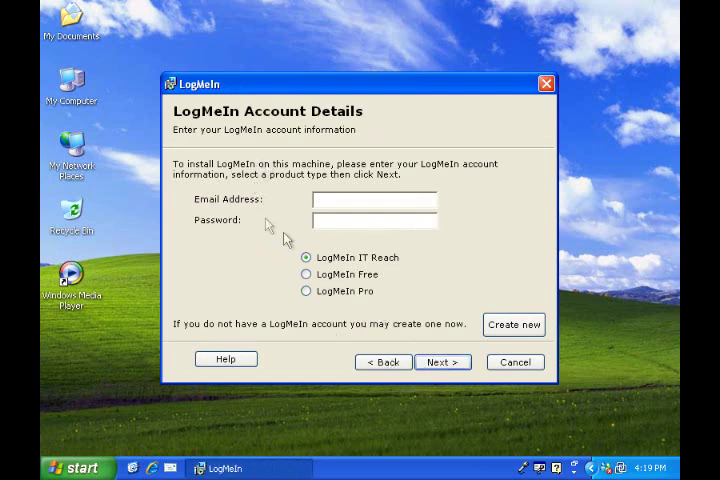
{"action": "mouse_move", "coordinate": [243, 148]}
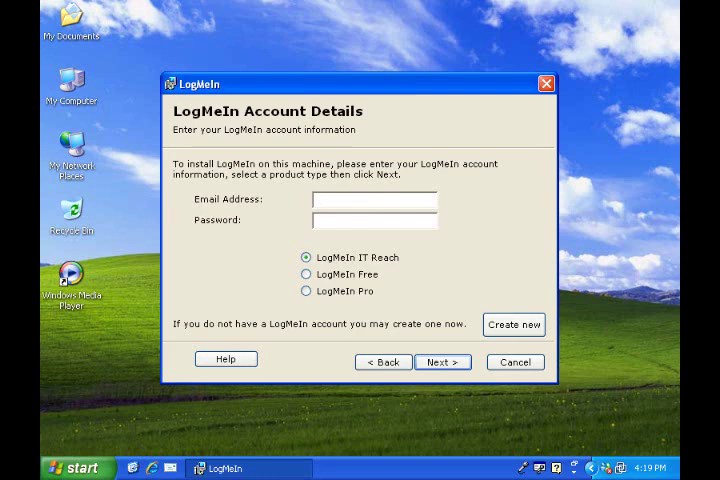
Enter the account email and password, choose LogMeIn Free and submit the details
{"action": "type", "text": "af#"}
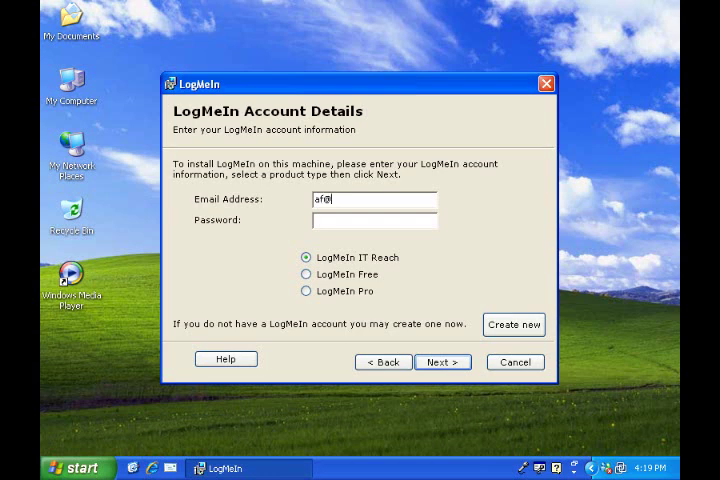
{"action": "type", "text": "aramistech.com"}
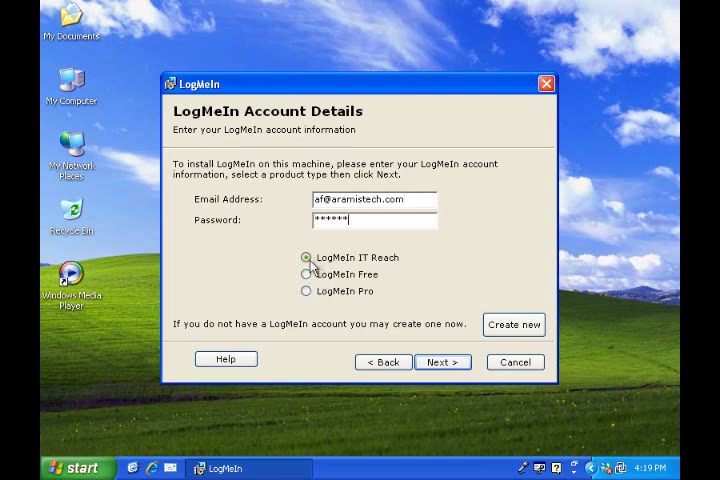
{"action": "left_click", "coordinate": [305, 274]}
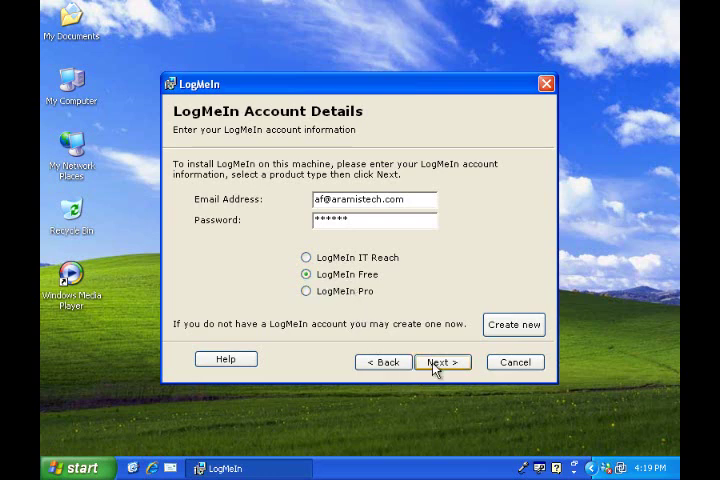
{"action": "left_click", "coordinate": [437, 361]}
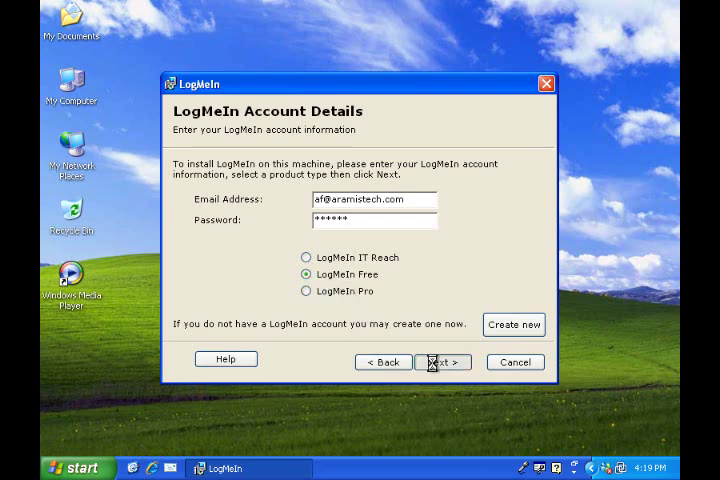
{"action": "left_click", "coordinate": [433, 360]}
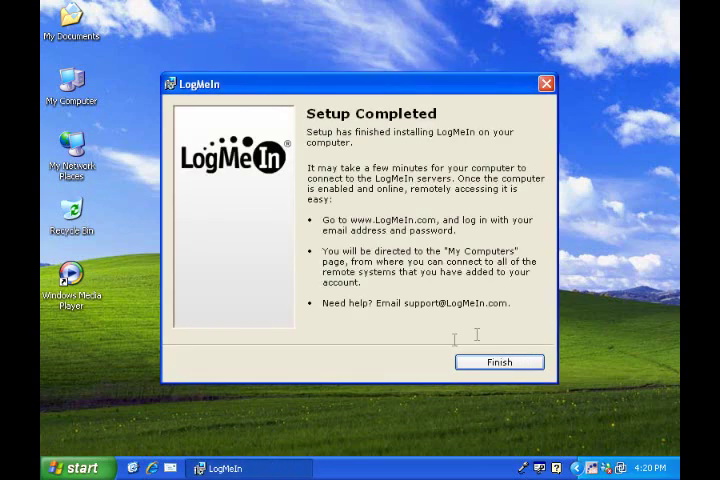
Finish setup once installation completes, leaving the LogMeIn desktop icon
{"action": "left_click", "coordinate": [502, 362]}
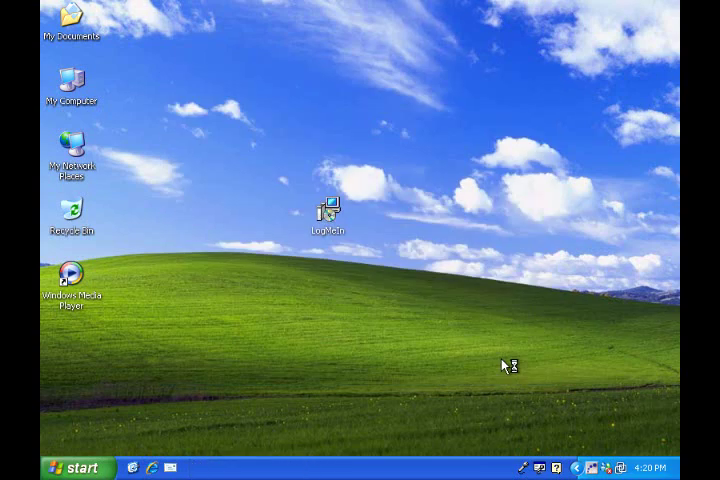